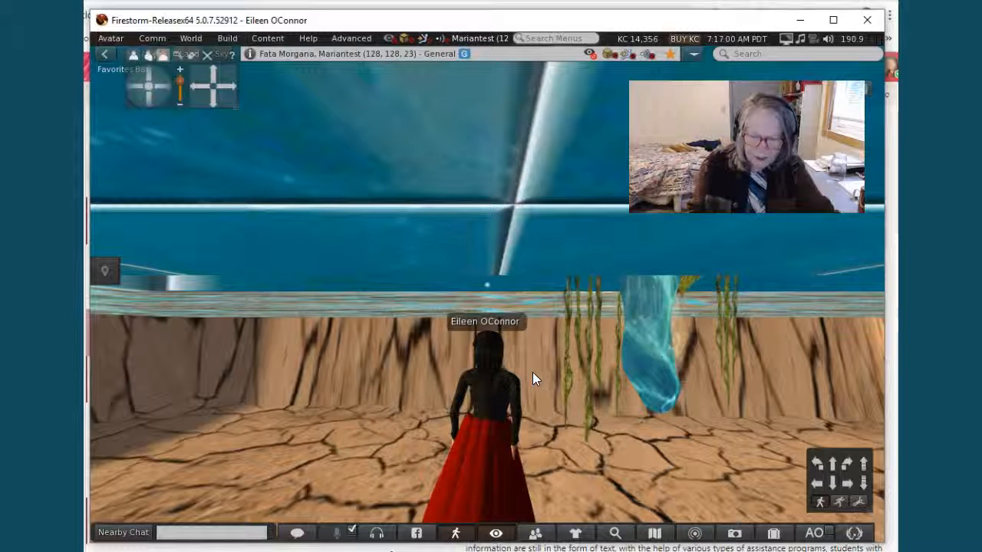
- Teleport via the World Map to the Fata Morgana desert courtyard with palms and pool
{"action": "left_click", "coordinate": [225, 213]}
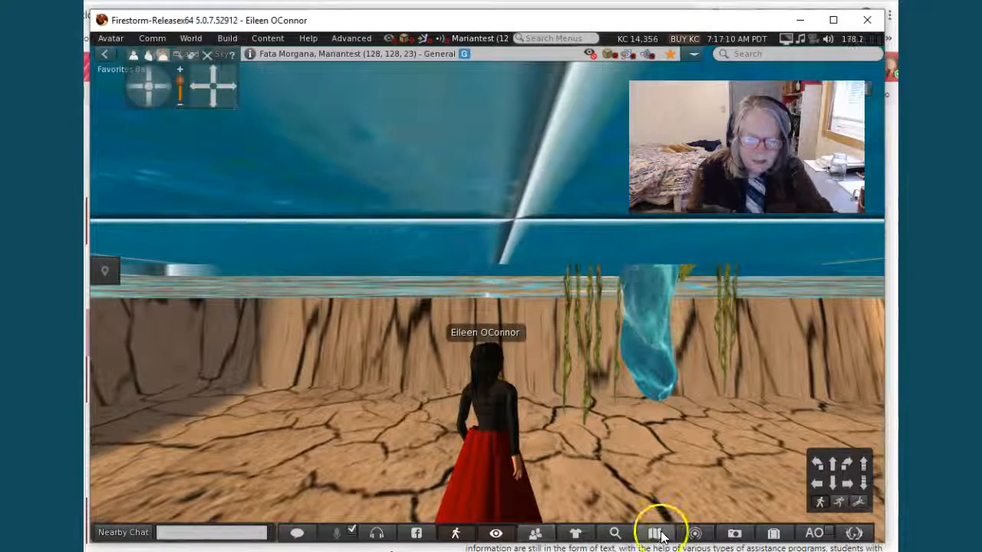
{"action": "left_click", "coordinate": [654, 532]}
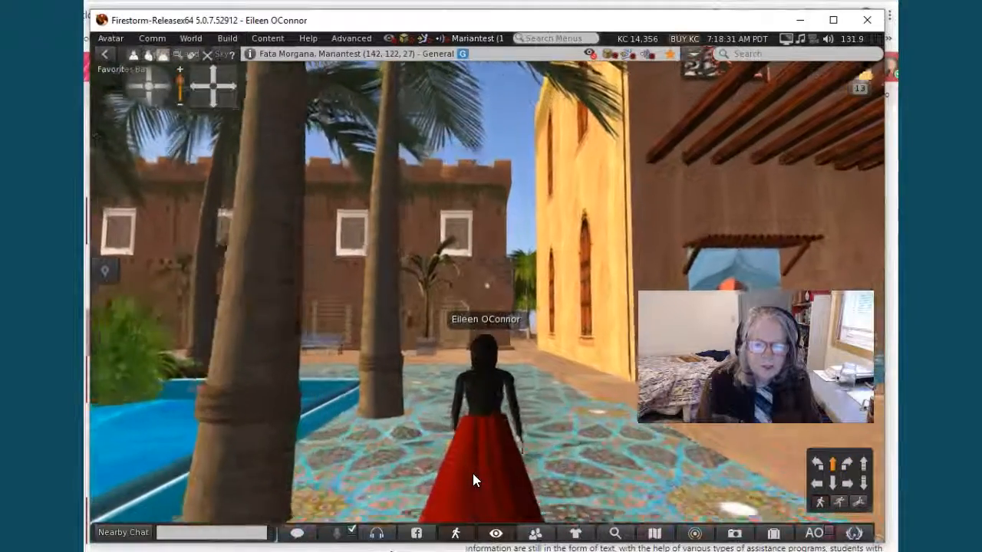
- Walk through the courtyard to the yellow house and edit 'Desert house Avia 2'
{"action": "key", "text": "W"}
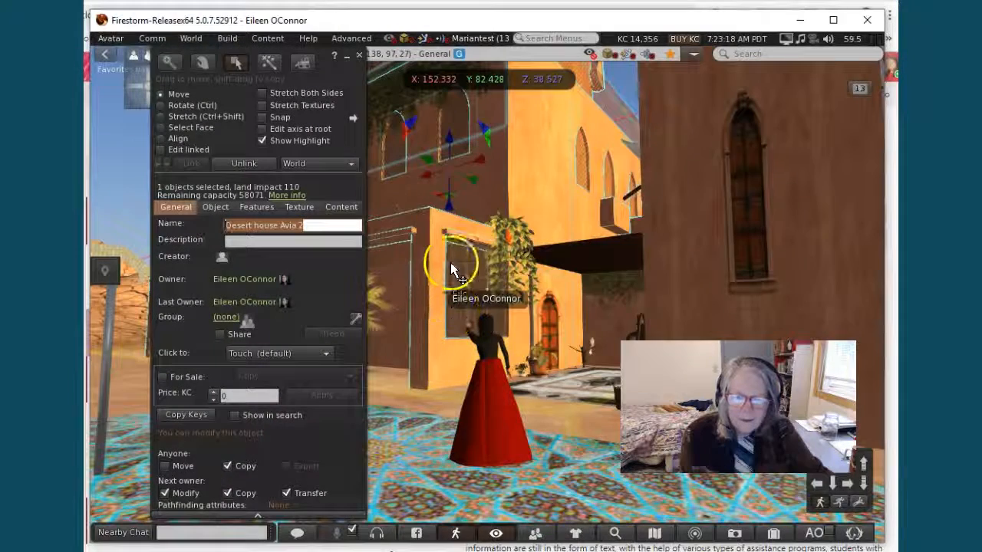
- Tick Anyone: Copy on Desert house Avia 2, then walk to the flamingo pond
{"action": "left_click", "coordinate": [228, 466]}
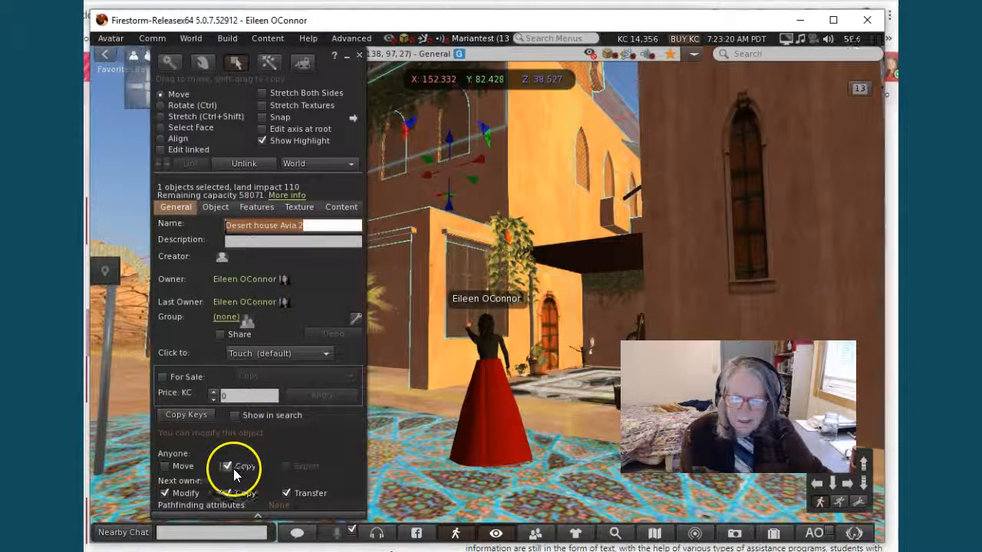
{"action": "left_click", "coordinate": [228, 466]}
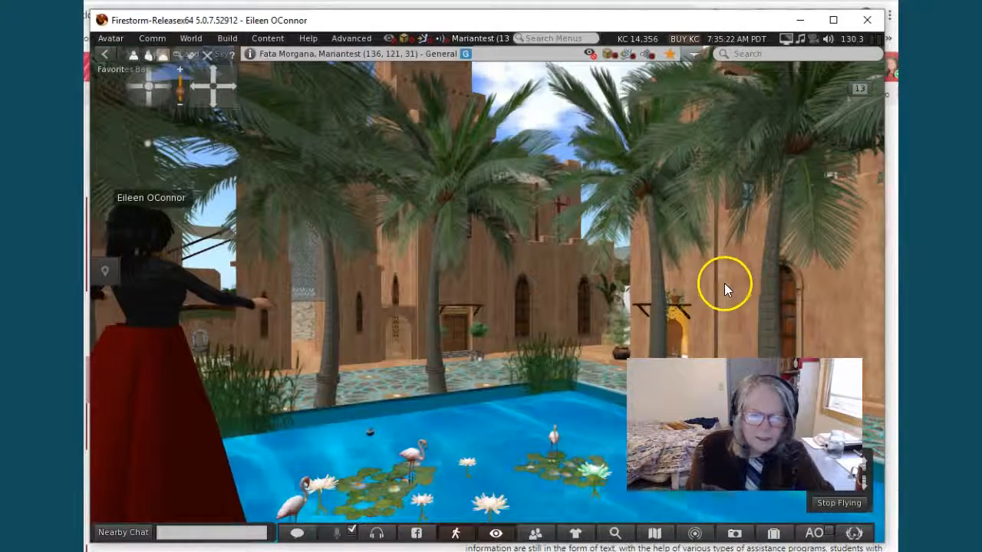
- Edit Deserthouse Avia 1, tick Anyone: Copy, and view its empty Content tab
{"action": "right_click", "coordinate": [725, 284]}
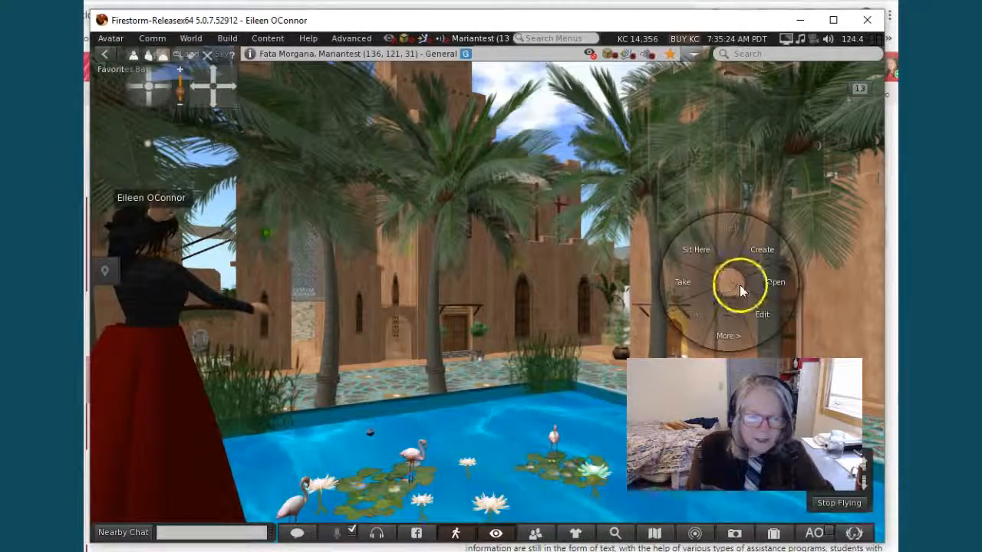
{"action": "left_click", "coordinate": [762, 314]}
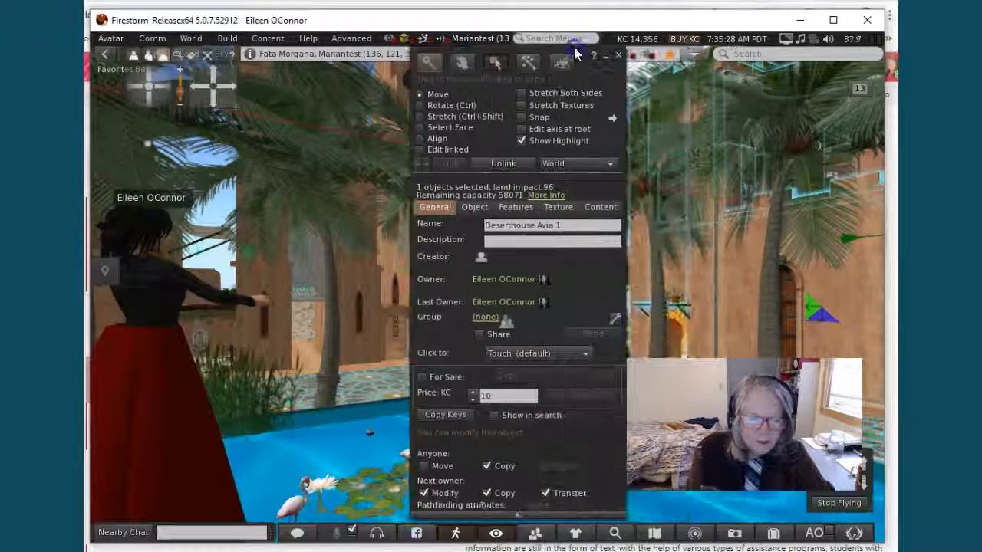
{"action": "left_click", "coordinate": [486, 465]}
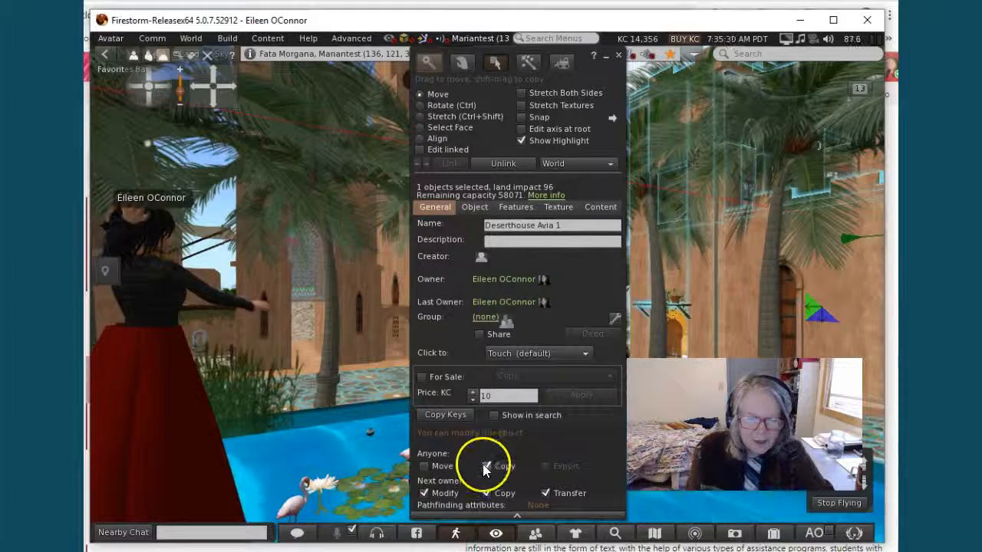
{"action": "left_click", "coordinate": [484, 465]}
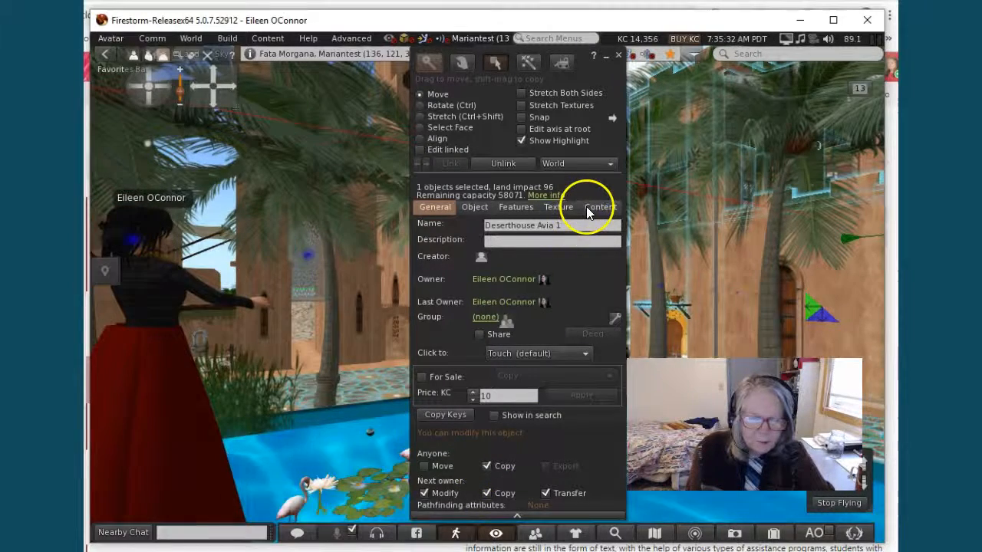
{"action": "left_click", "coordinate": [600, 207]}
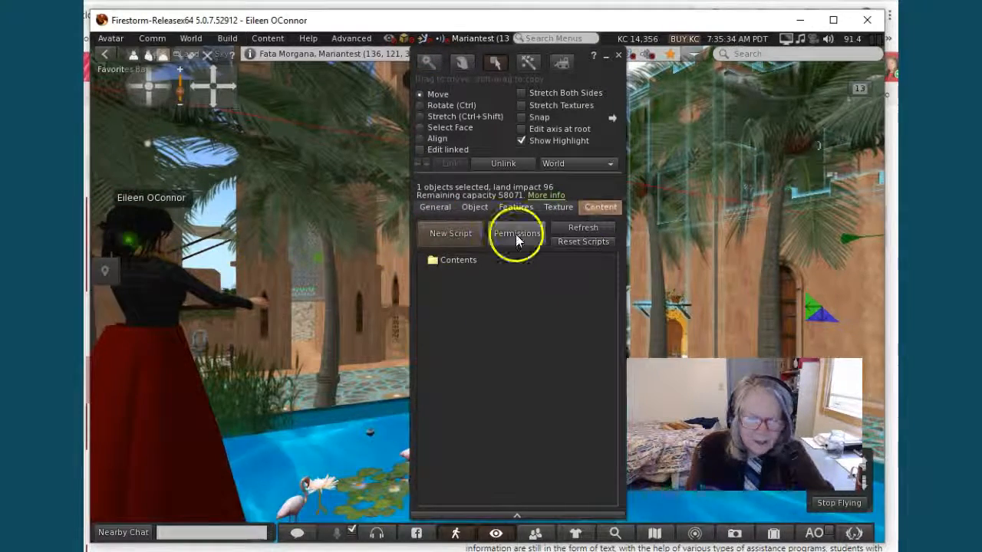
- Apply share, copy, modify and transfer permissions to Deserthouse Avia 1's contents
{"action": "left_click", "coordinate": [516, 233]}
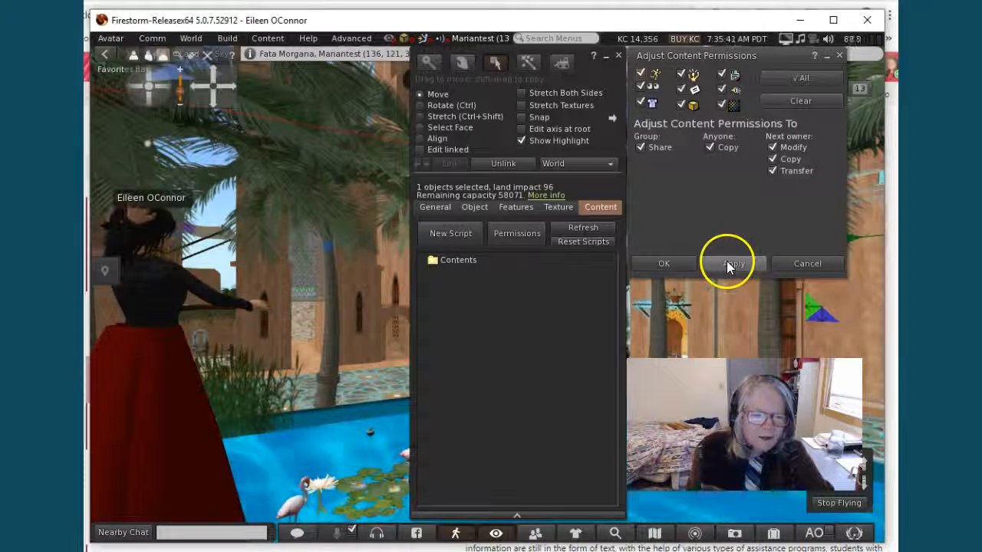
{"action": "left_click", "coordinate": [732, 263]}
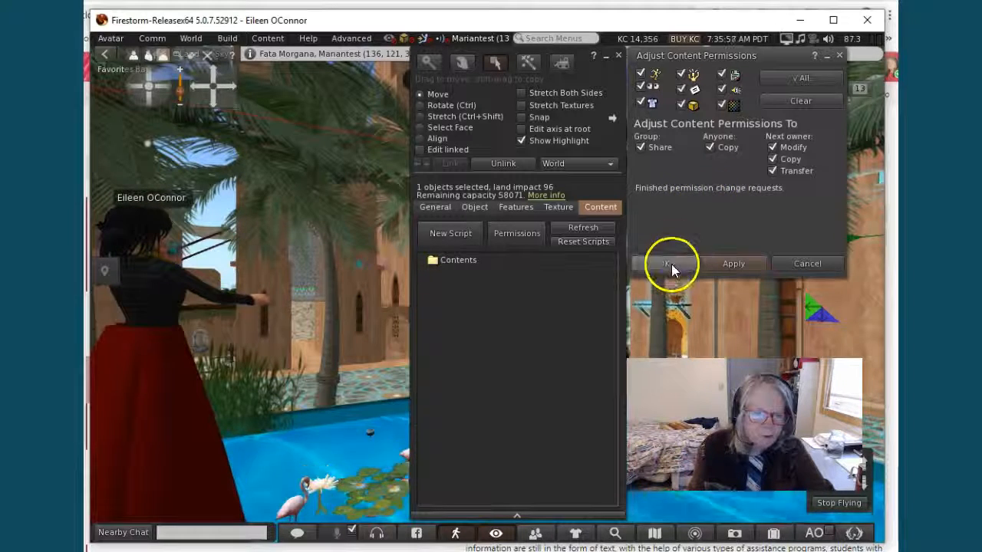
{"action": "left_click", "coordinate": [665, 263]}
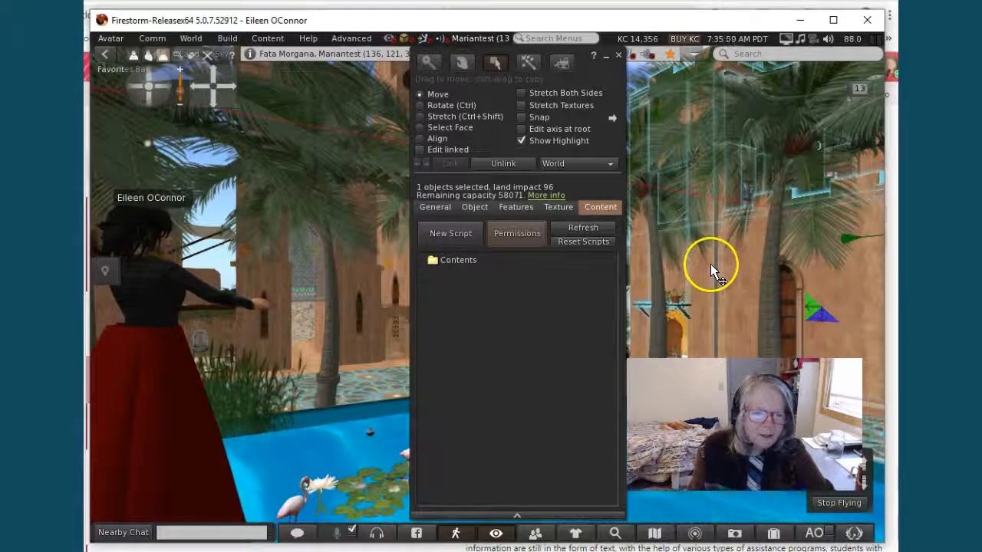
- Take a copy of the house and walk to the arched pavilion with the sofa
{"action": "right_click", "coordinate": [709, 264]}
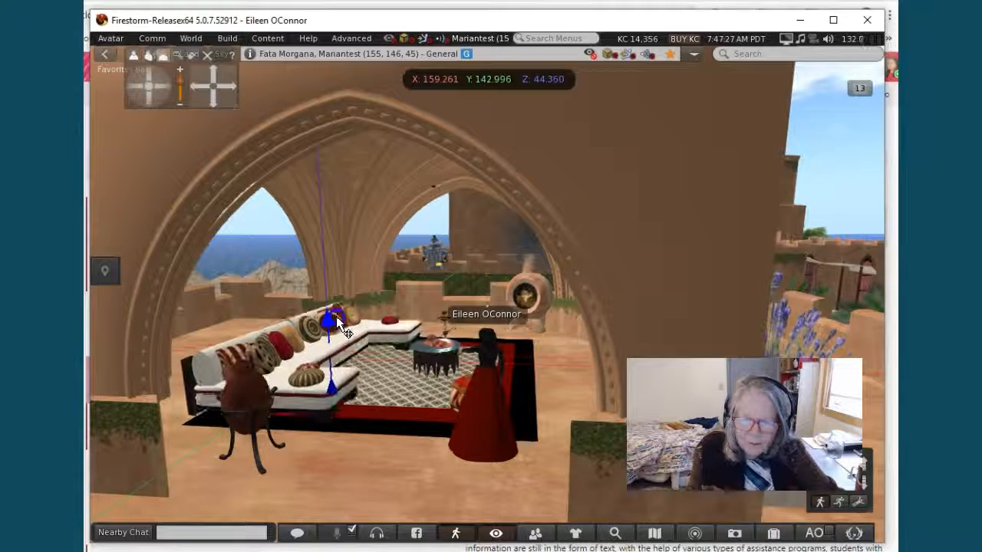
- Select a sofa cushion, then walk back to the flamingo pond with the yellow float
{"action": "left_click", "coordinate": [337, 323]}
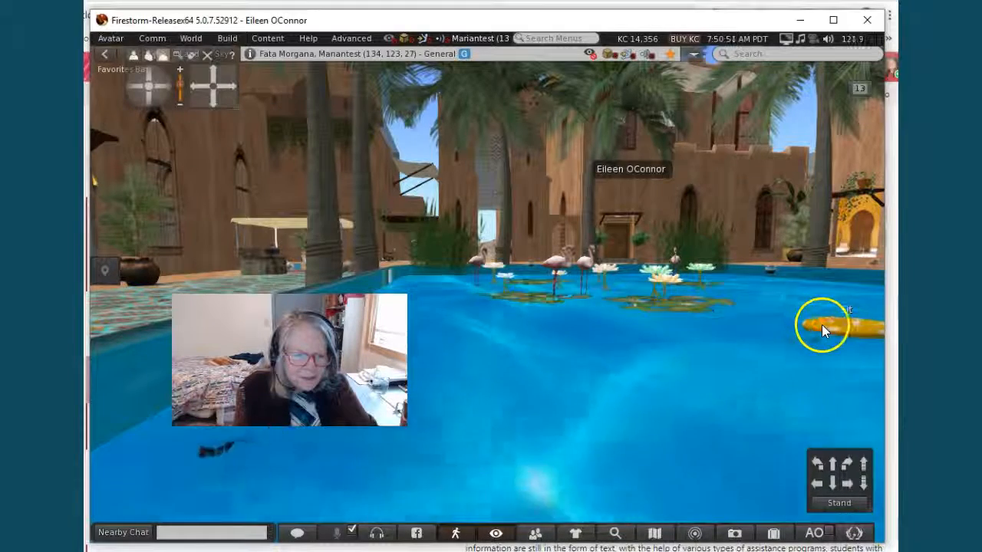
- Sit the avatar on the yellow float with Sit Here
{"action": "right_click", "coordinate": [824, 325]}
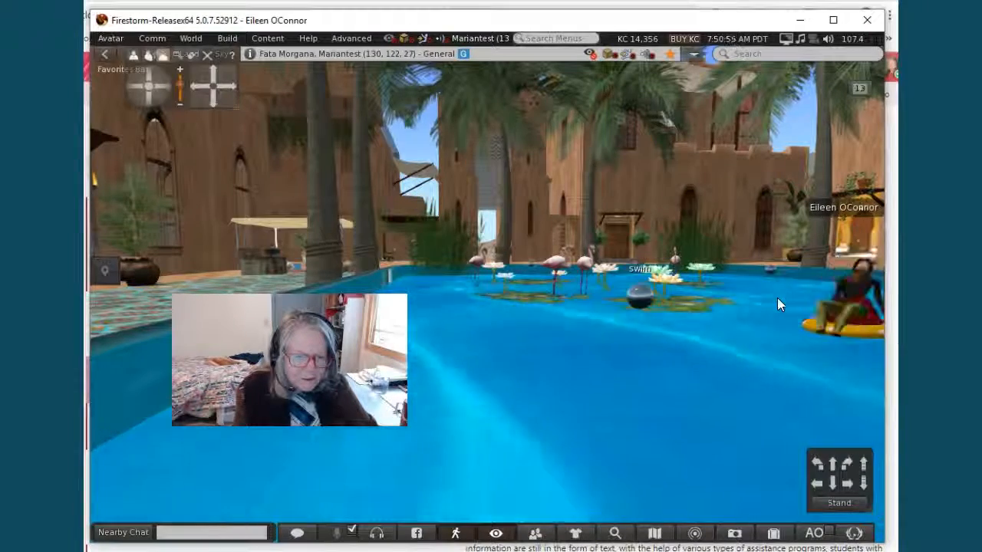
{"action": "left_click", "coordinate": [771, 295]}
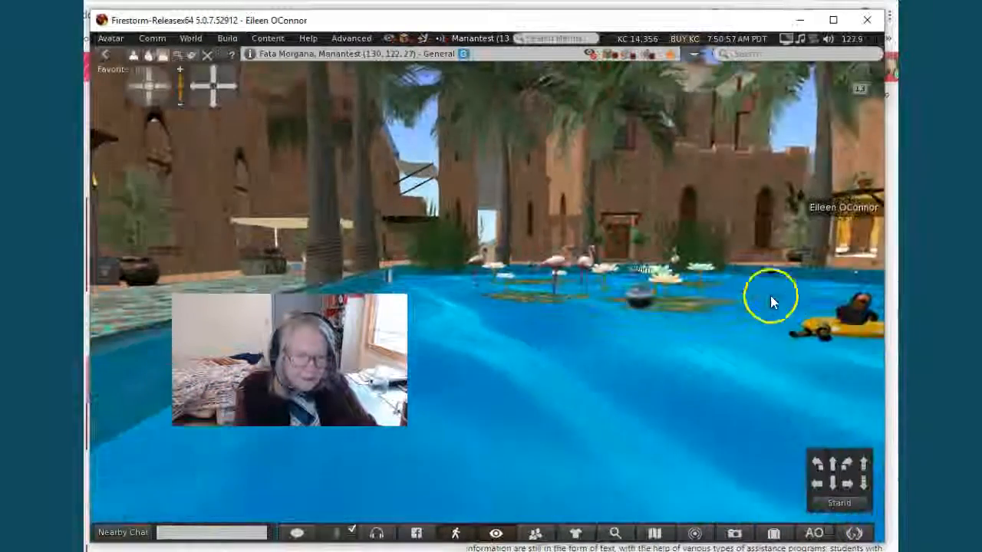